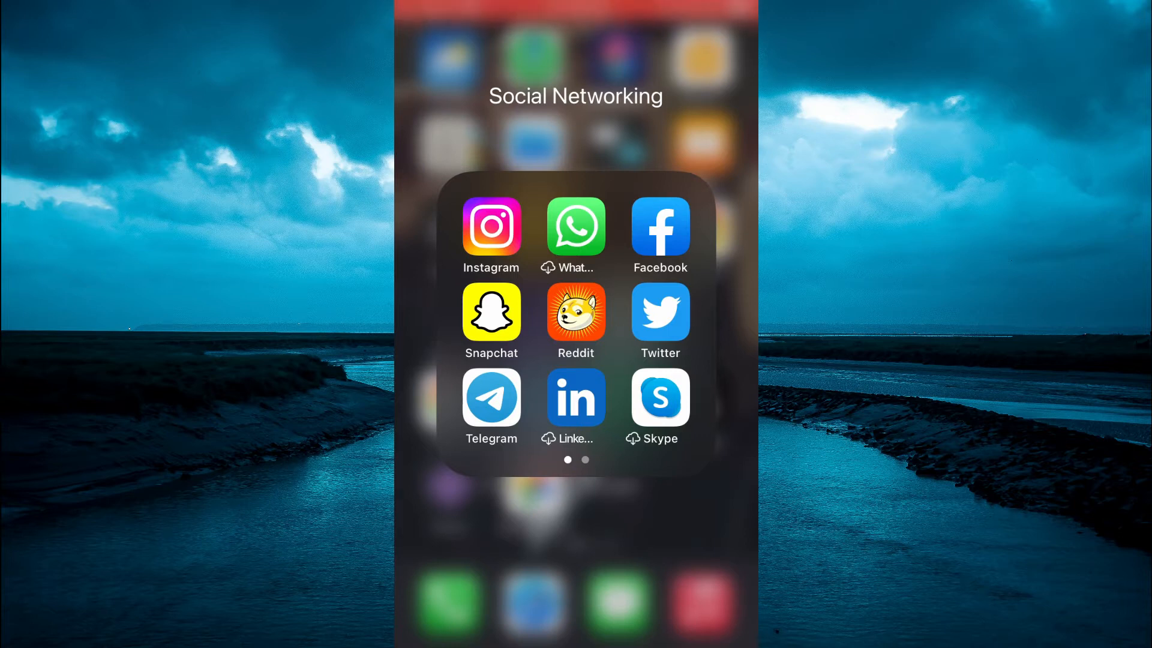
# - Launch Twitter from the Social Networking folder and bring up the search field listing recent searches
pyautogui.click(659, 312)
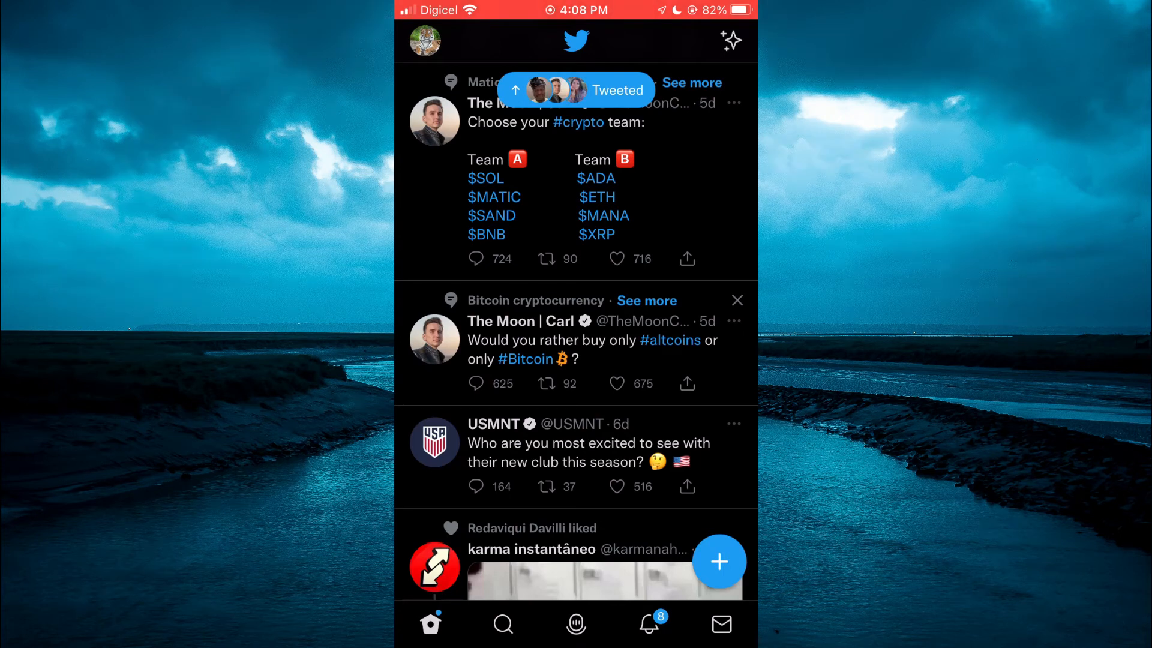
pyautogui.click(503, 624)
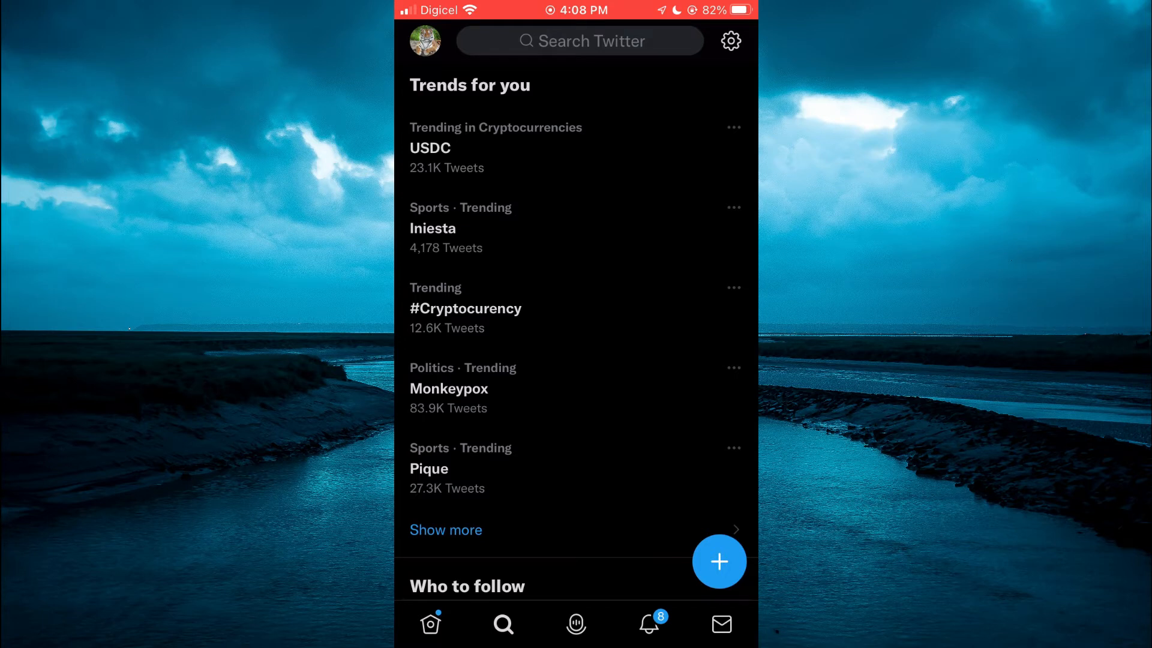
pyautogui.click(578, 41)
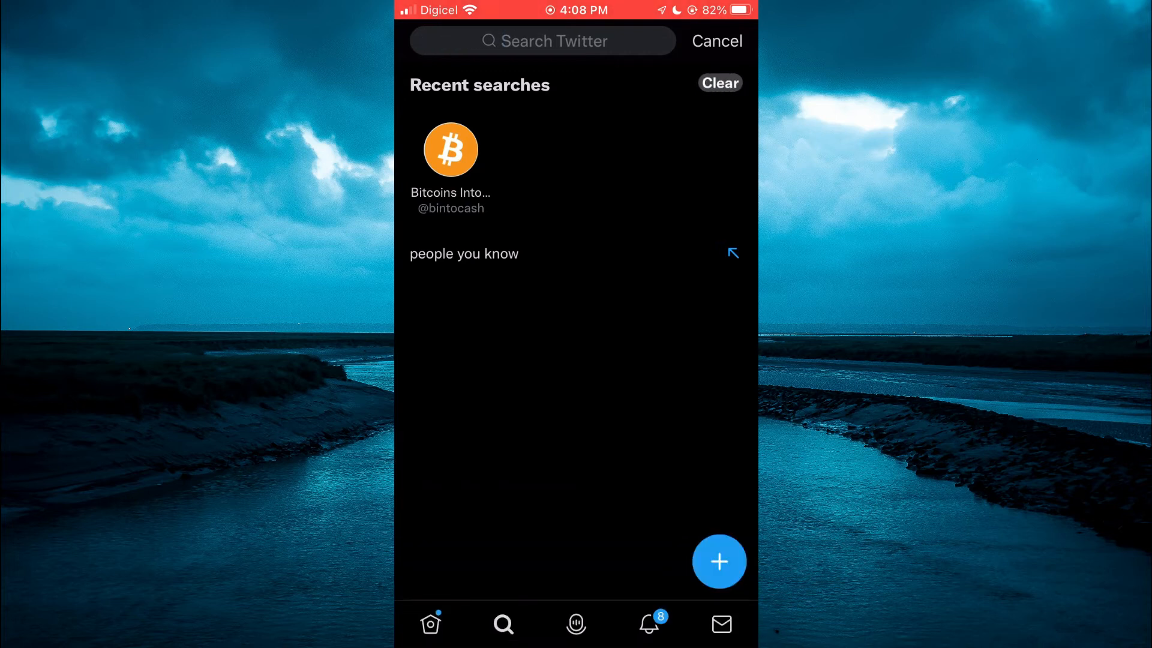
# - Clear the recent searches, confirm the empty search prompt, and return to the Home Screen
pyautogui.click(718, 82)
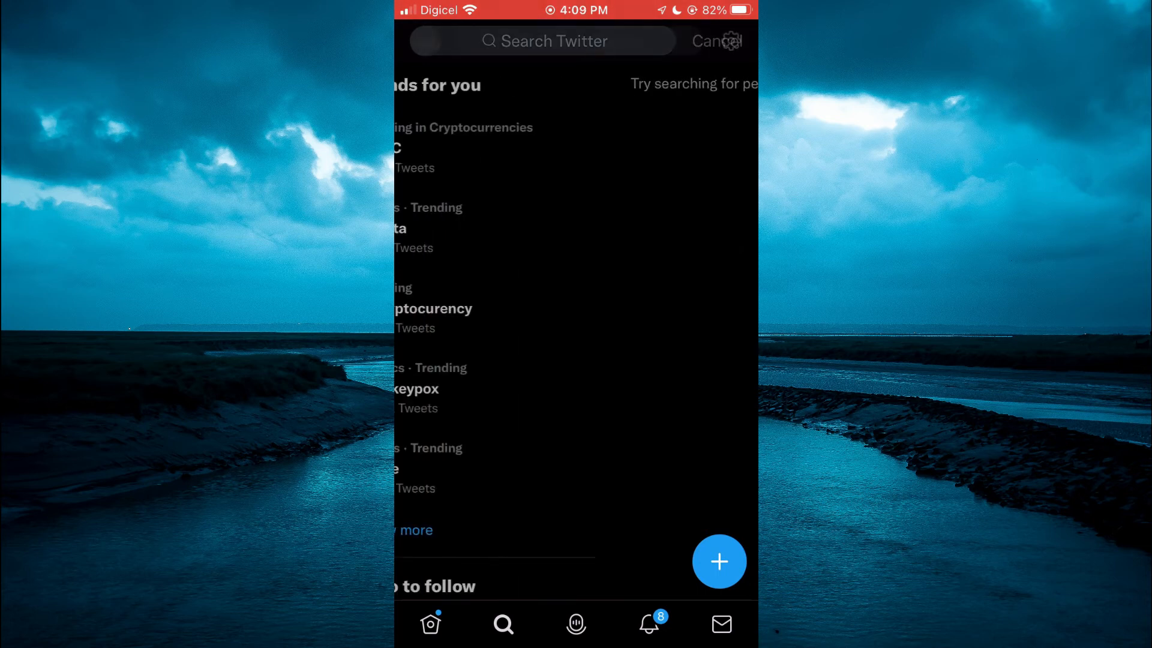
pyautogui.click(712, 40)
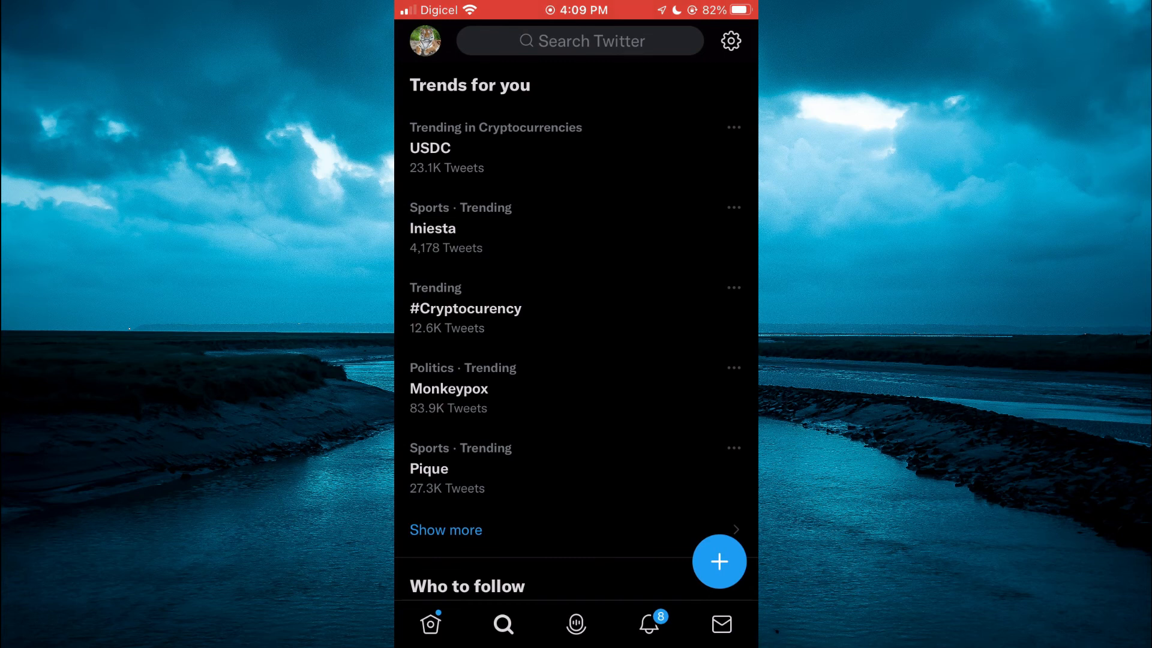
pyautogui.click(579, 41)
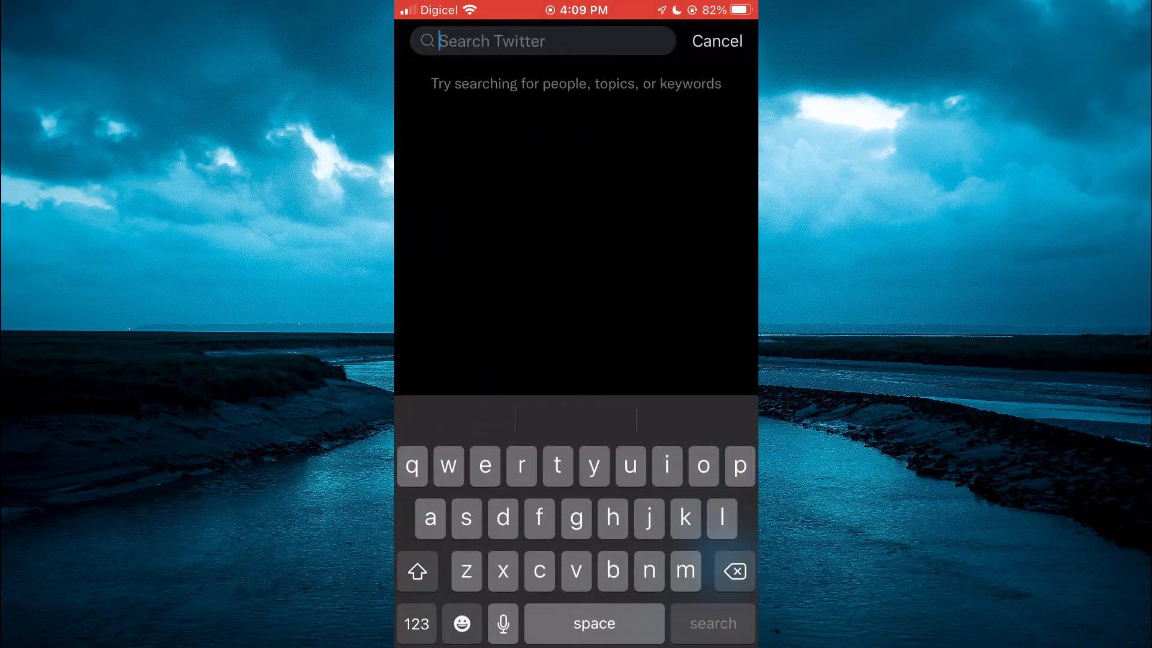
pyautogui.click(715, 41)
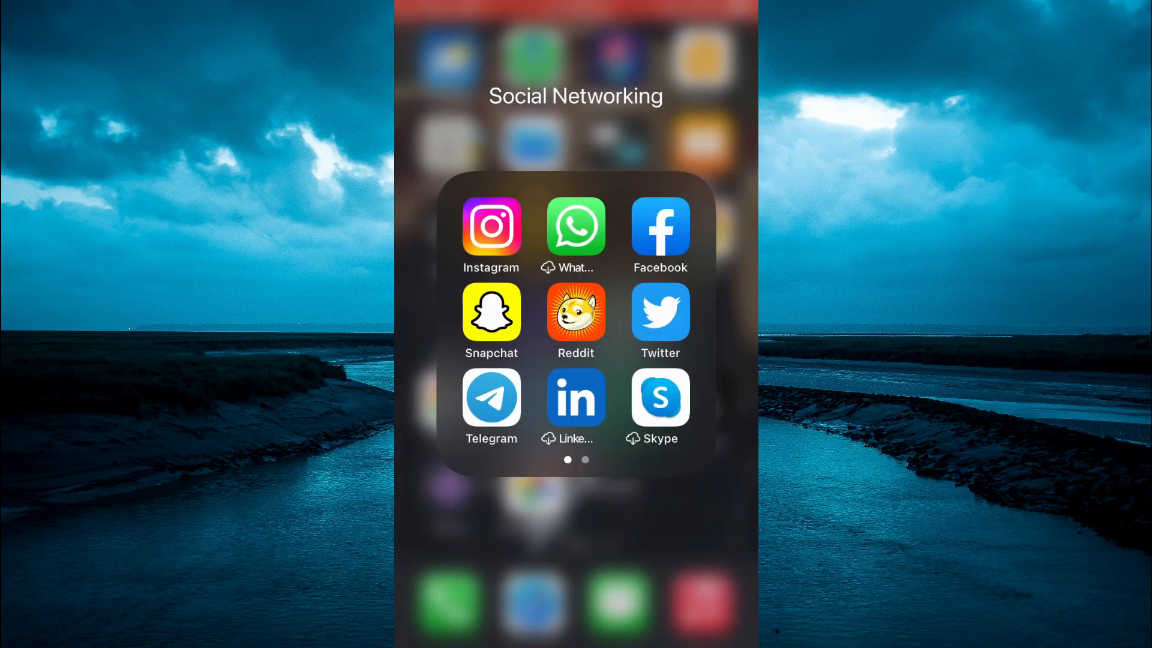